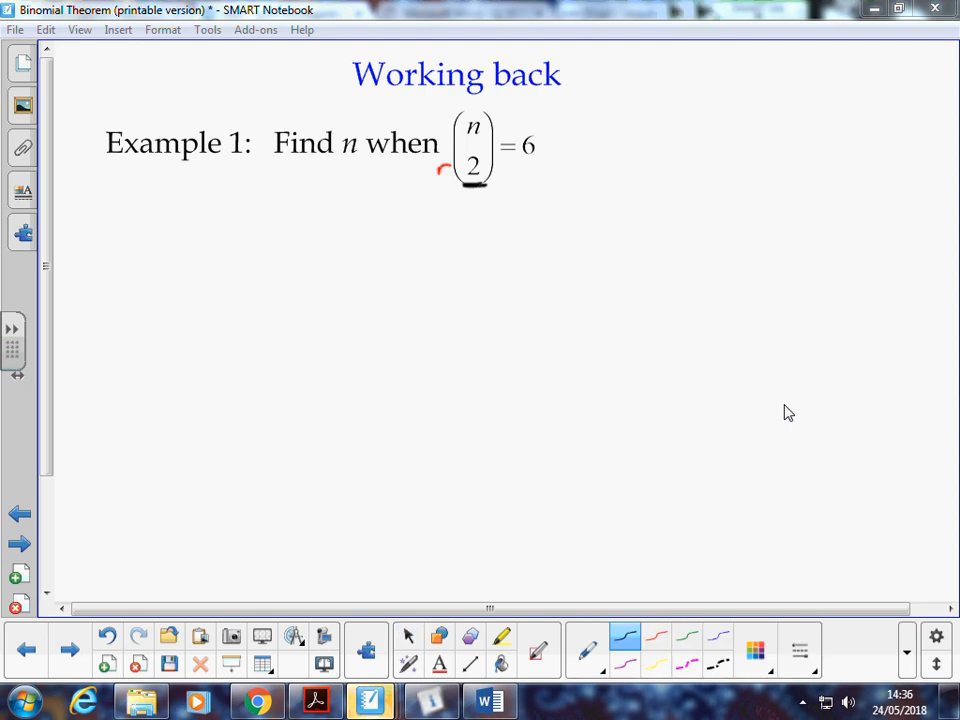
Handwrite the general formula n!/(r!(n−r)!) = 6 under Example 1
{"action": "left_click_drag", "start_coordinate": [260, 230], "coordinate": [276, 216]}
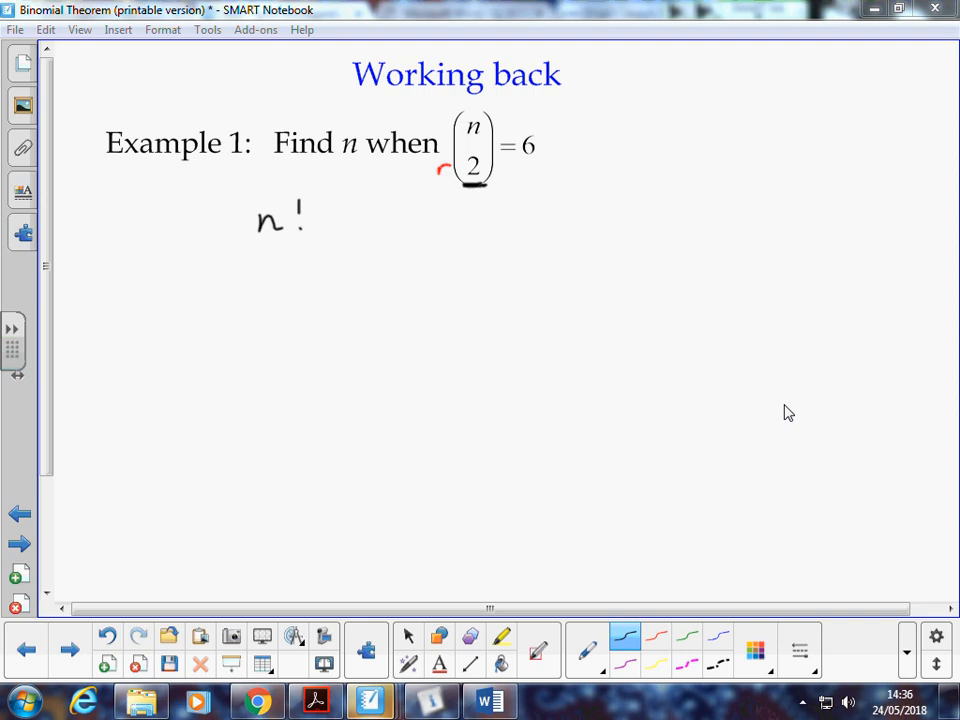
{"action": "left_click_drag", "start_coordinate": [230, 244], "coordinate": [324, 244]}
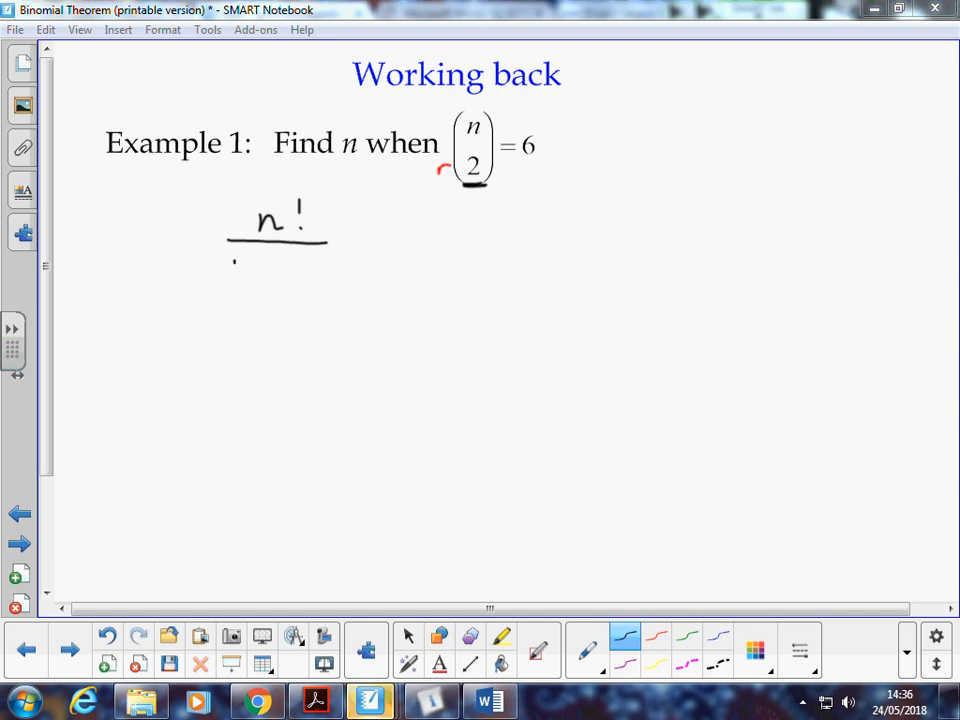
{"action": "left_click_drag", "start_coordinate": [236, 264], "coordinate": [320, 264]}
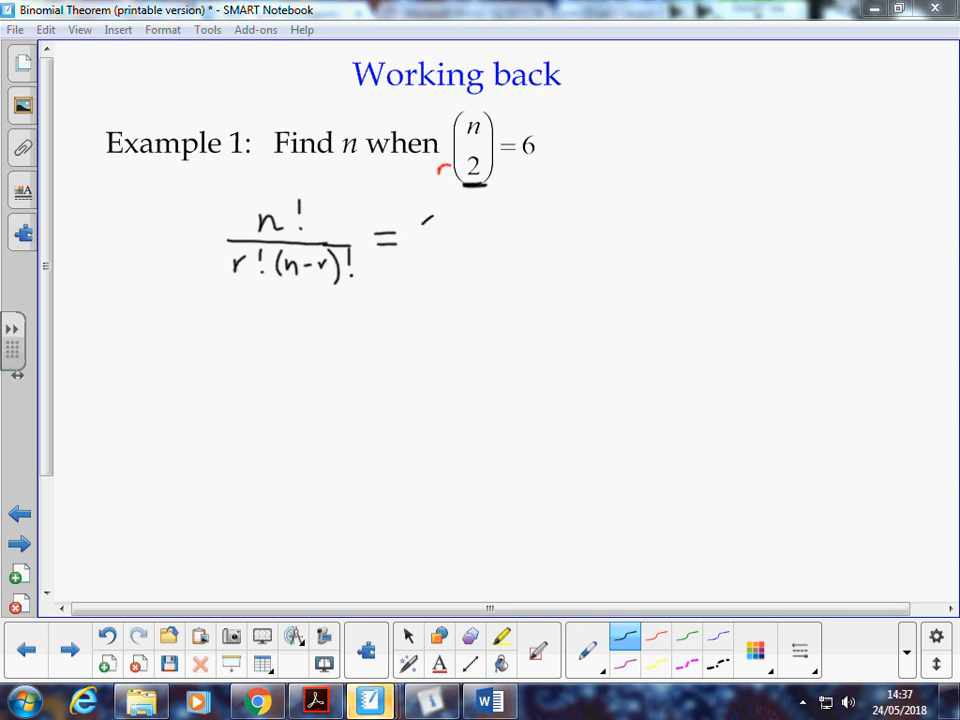
{"action": "left_click_drag", "start_coordinate": [420, 216], "coordinate": [436, 256]}
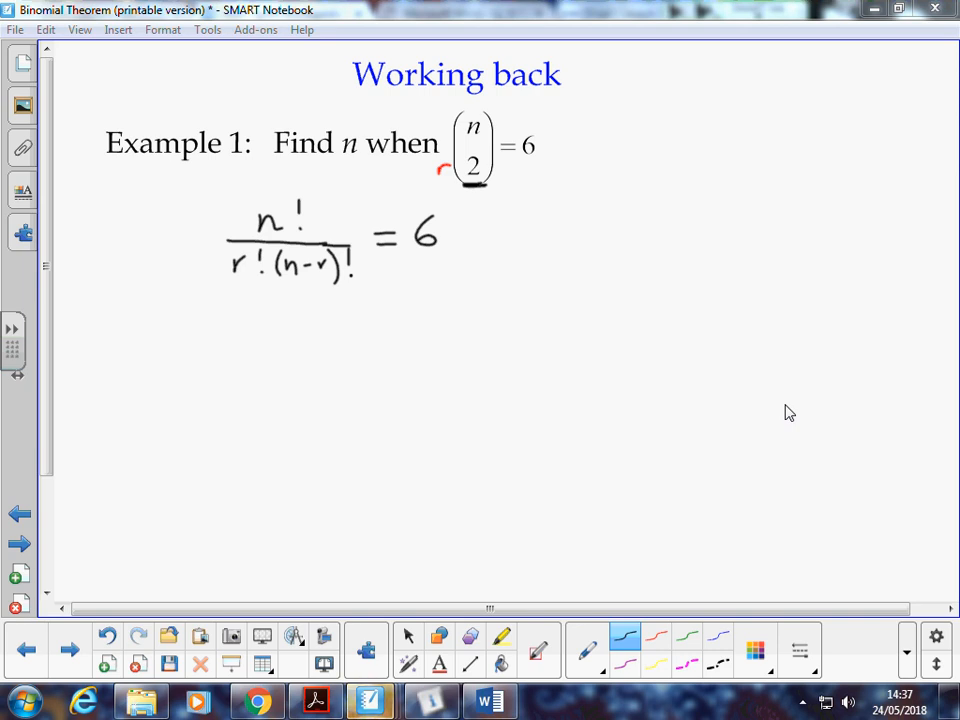
Handwrite the substituted line n!/(2!(n−2)!) = 6 below it
{"action": "left_click_drag", "start_coordinate": [256, 316], "coordinate": [300, 300]}
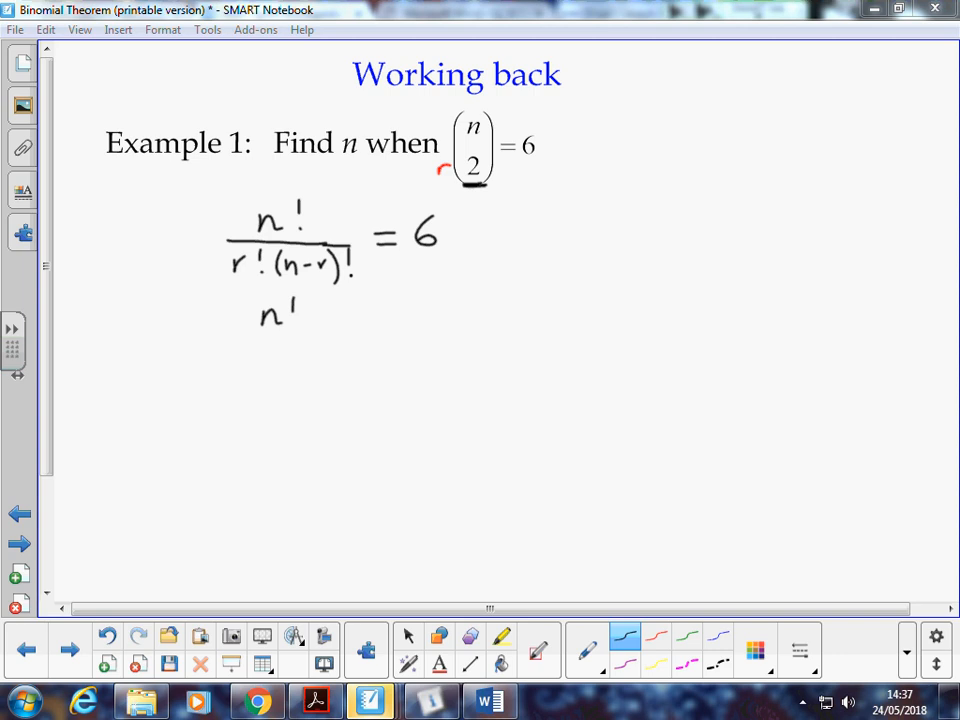
{"action": "left_click_drag", "start_coordinate": [230, 338], "coordinate": [328, 338]}
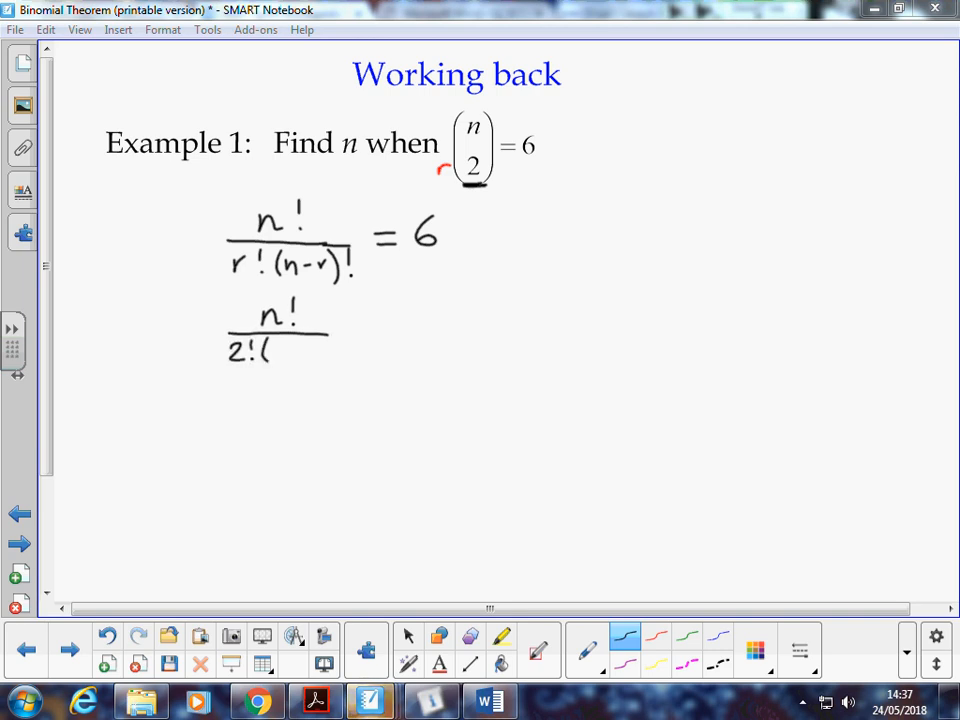
{"action": "type", "text": "n-2)!"}
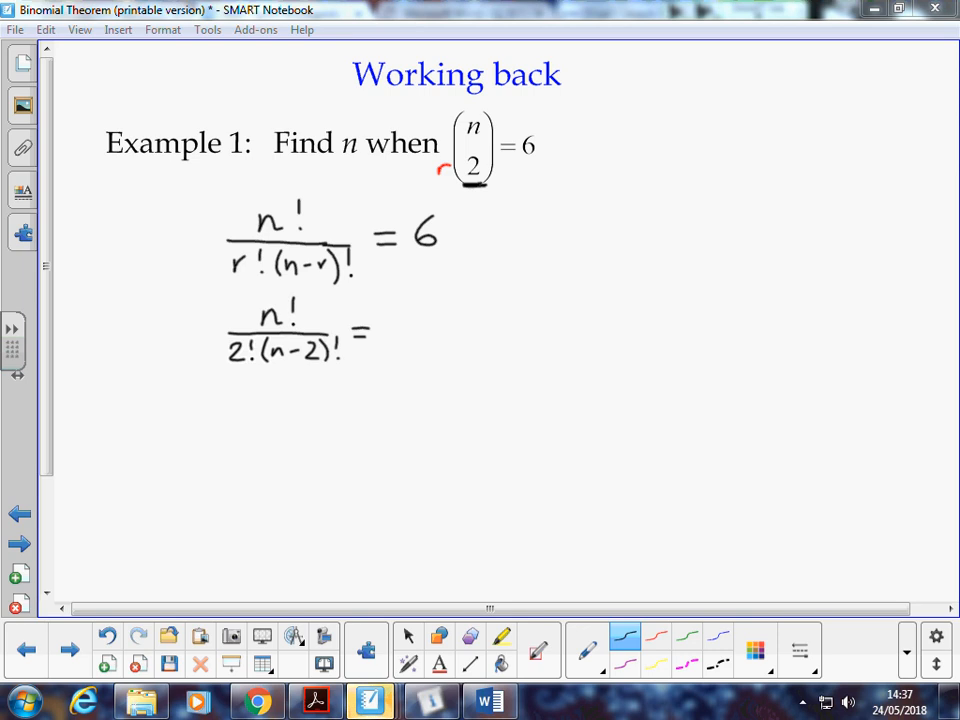
{"action": "left_click", "coordinate": [396, 328]}
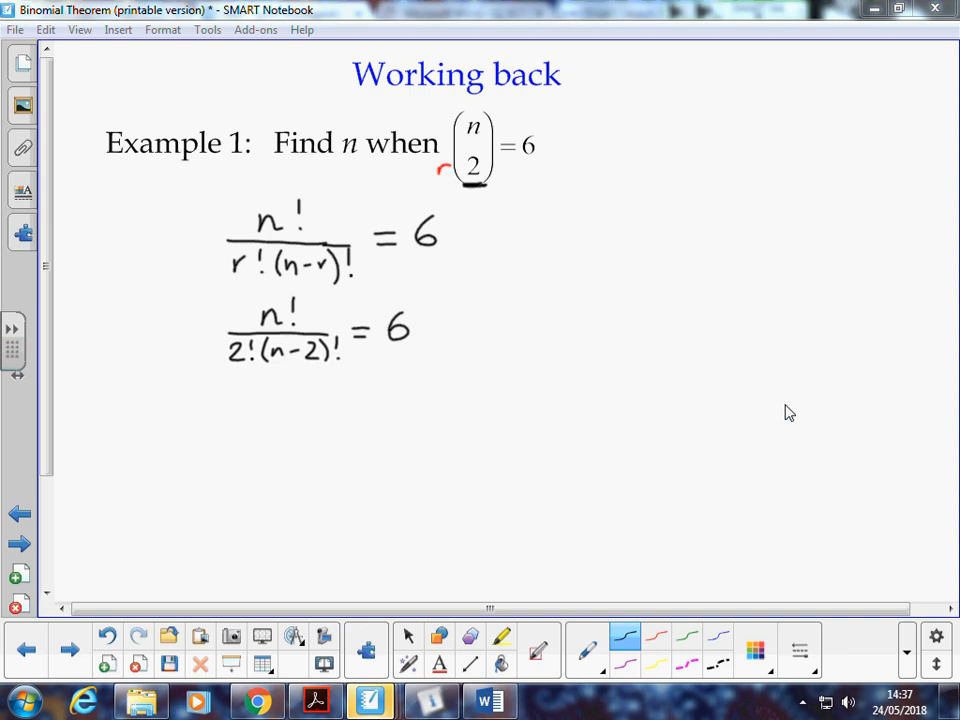
Write n×(n−1)×(n−2)!/(2!(n−2)!) = 6, cancel the (n−2)! terms, giving n(n−1)/2 = 6
{"action": "left_click_drag", "start_coordinate": [224, 400], "coordinate": [244, 384]}
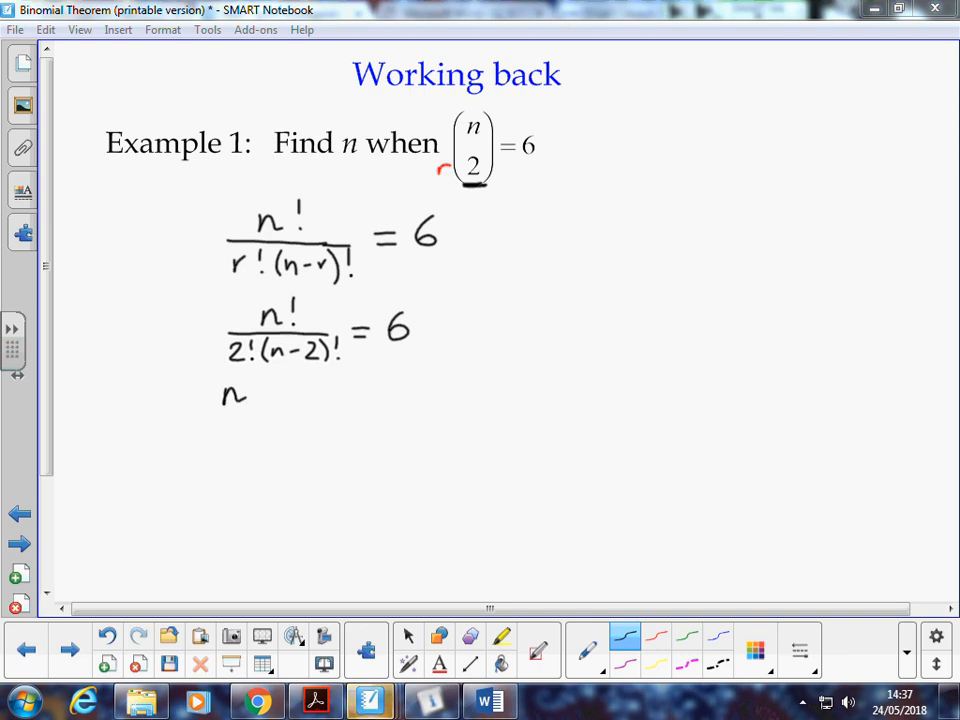
{"action": "left_click_drag", "start_coordinate": [256, 390], "coordinate": [276, 400]}
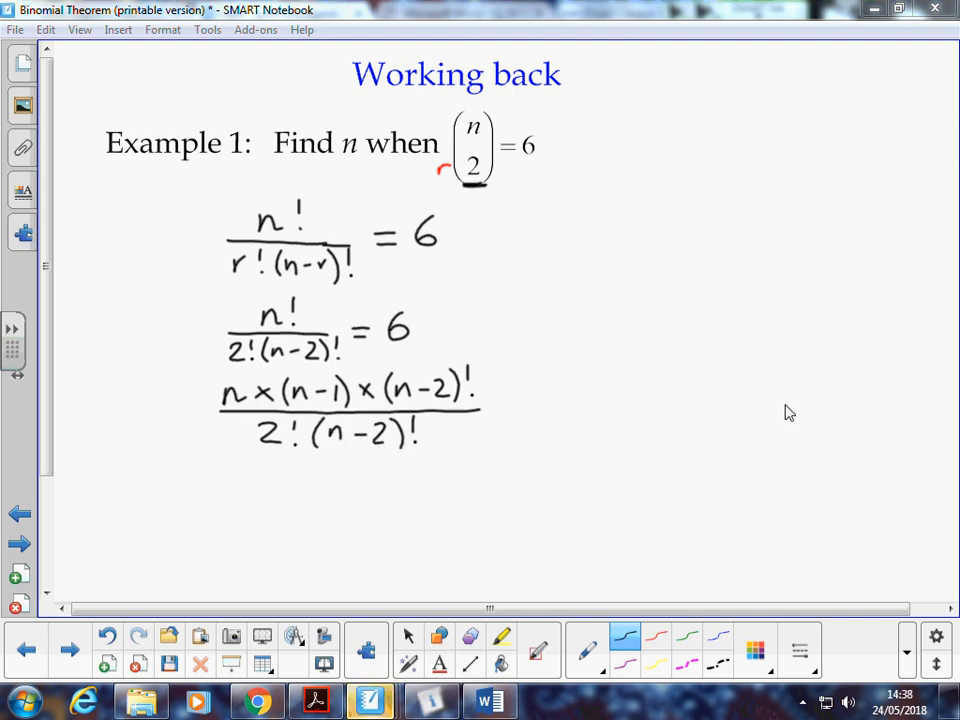
{"action": "left_click_drag", "start_coordinate": [496, 400], "coordinate": [556, 400]}
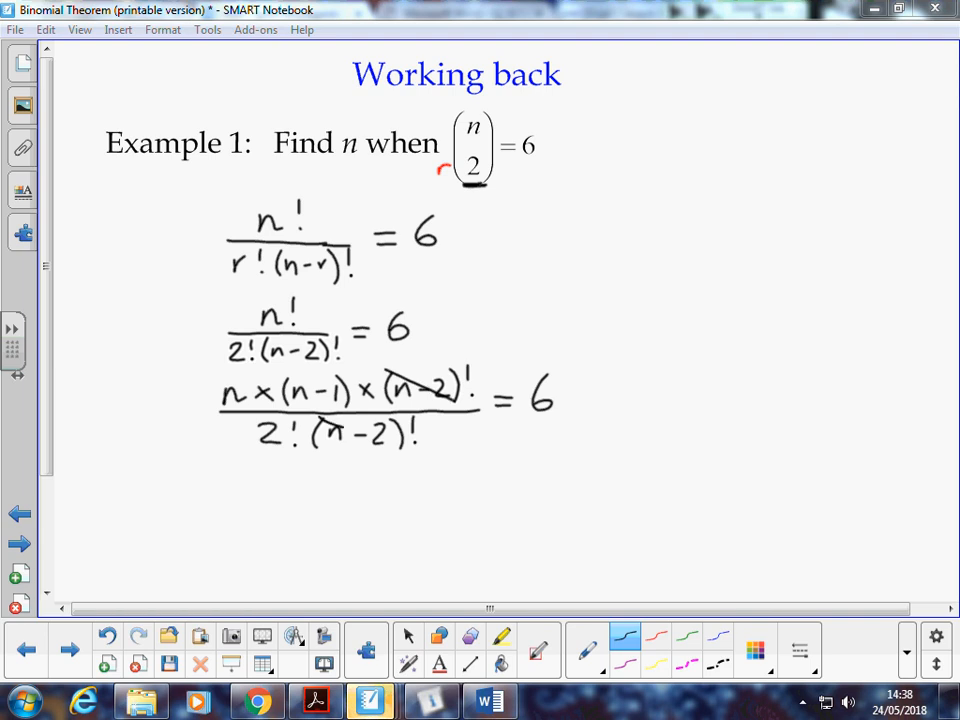
{"action": "mouse_move", "coordinate": [788, 412]}
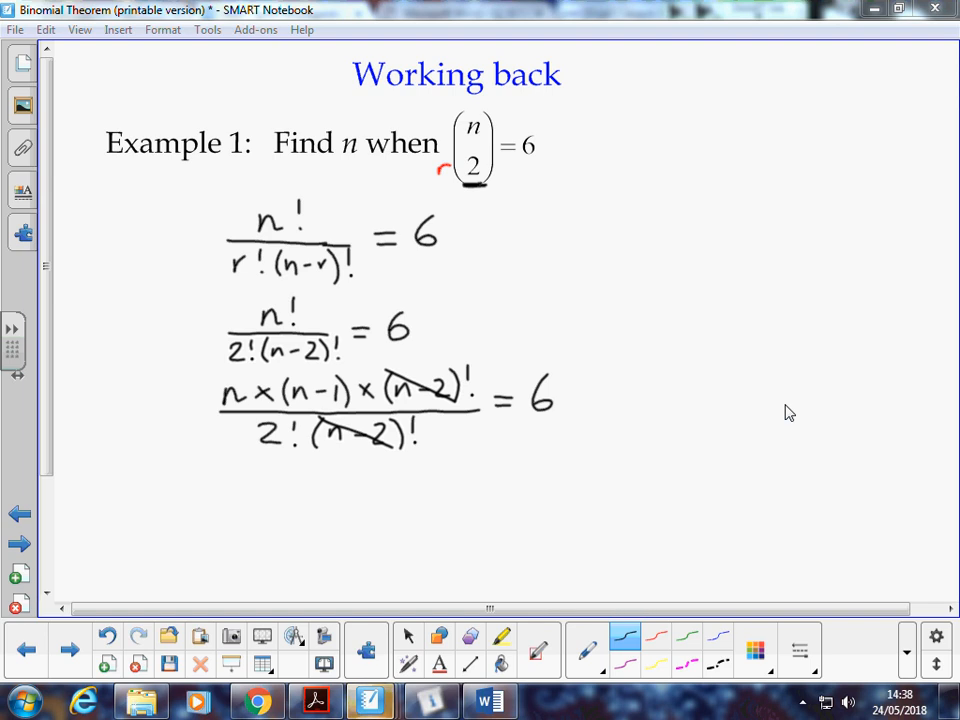
{"action": "left_click_drag", "start_coordinate": [264, 490], "coordinate": [320, 476]}
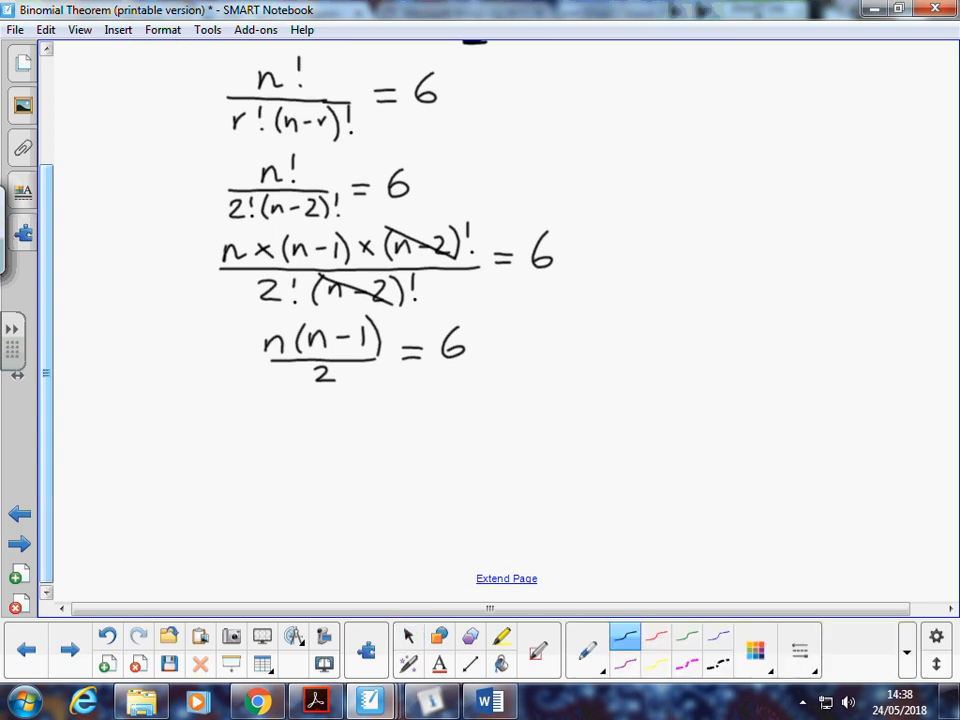
Write n(n−1) = 12 and expand it to n² − n − 12 = 0
{"action": "left_click", "coordinate": [276, 414]}
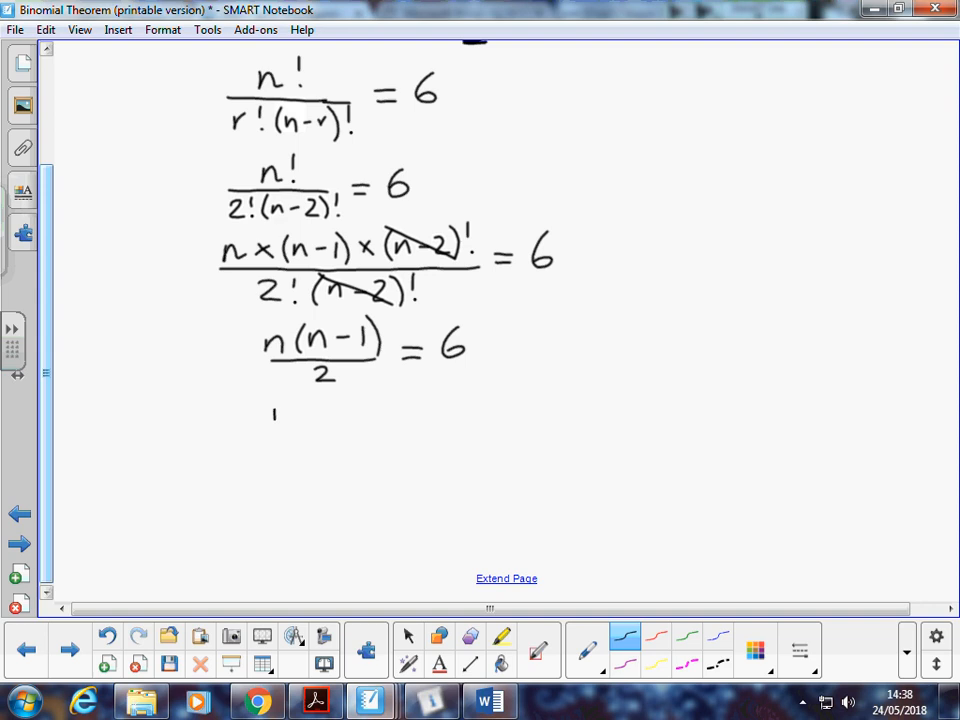
{"action": "left_click_drag", "start_coordinate": [270, 414], "coordinate": [390, 414]}
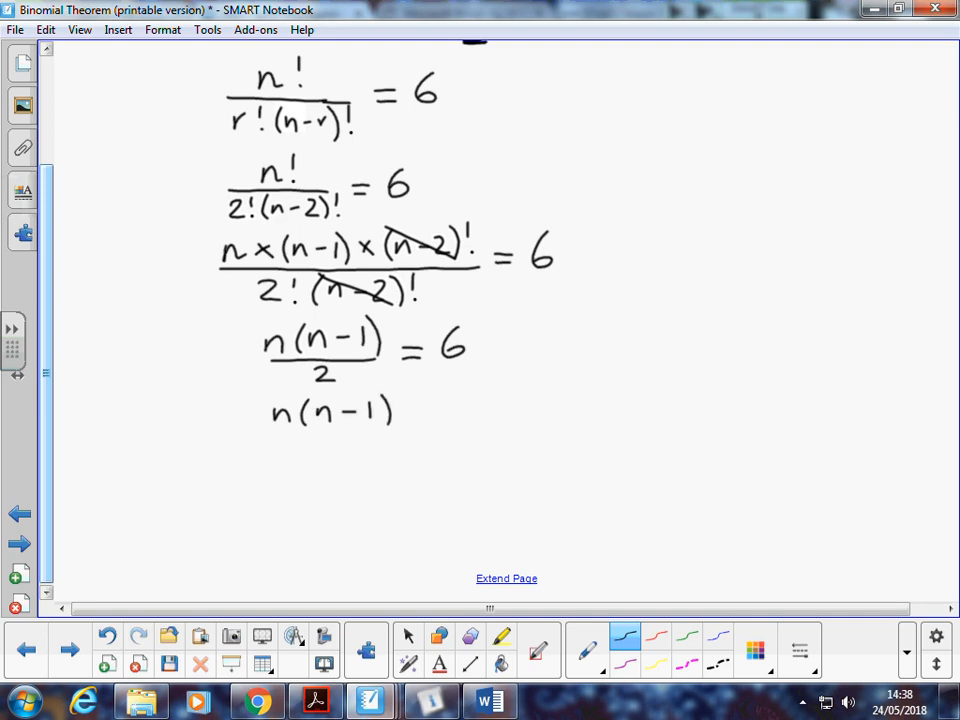
{"action": "left_click_drag", "start_coordinate": [410, 404], "coordinate": [476, 404]}
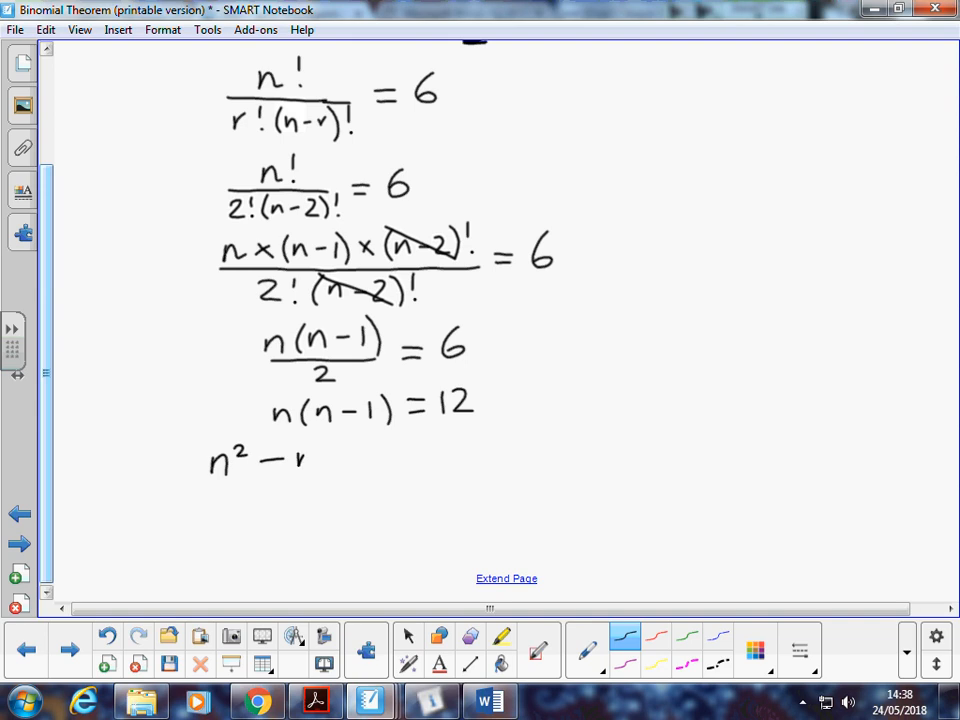
{"action": "left_click_drag", "start_coordinate": [310, 460], "coordinate": [404, 460]}
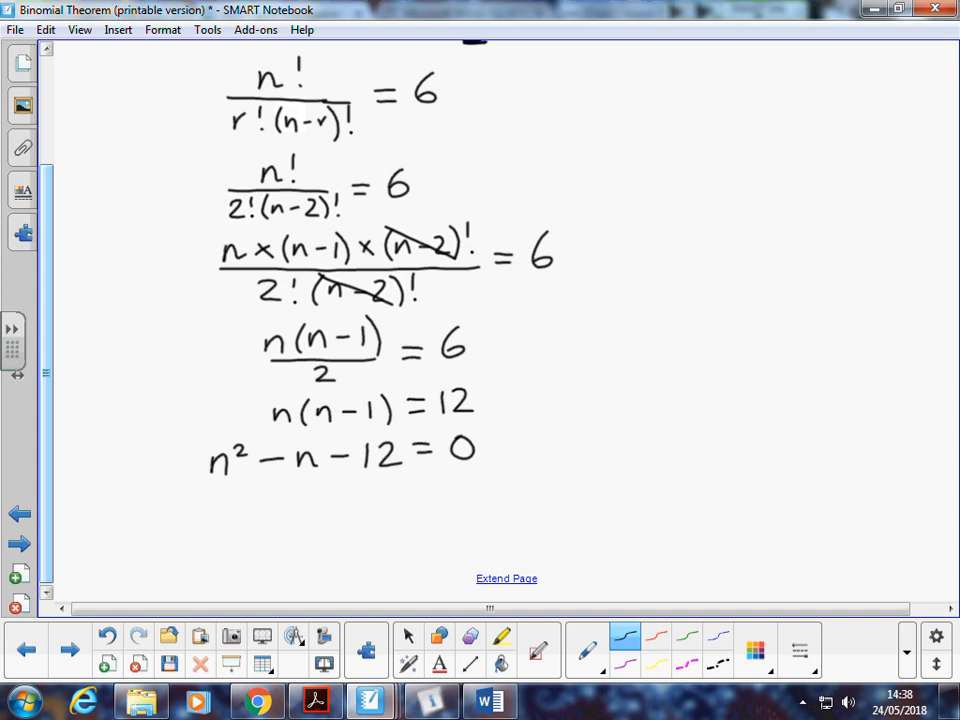
{"action": "scroll", "scroll_direction": "down", "scroll_amount": 3}
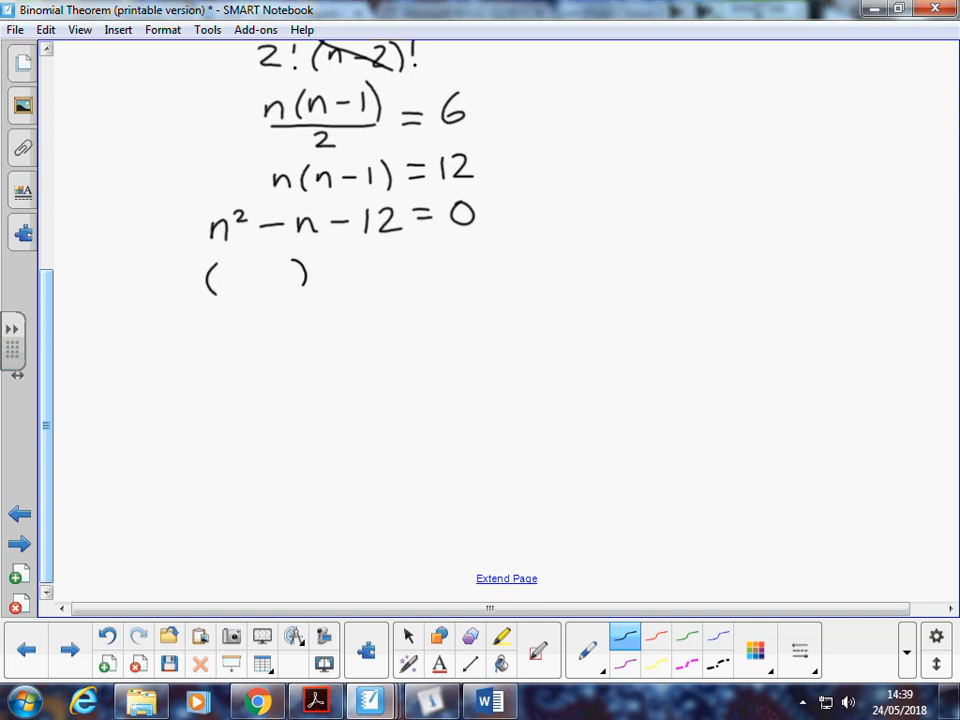
Factorise as (n−4)(n+3) = 0 and write either n−4 = 0 or n+3 = 0
{"action": "left_click_drag", "start_coordinate": [290, 276], "coordinate": [444, 276]}
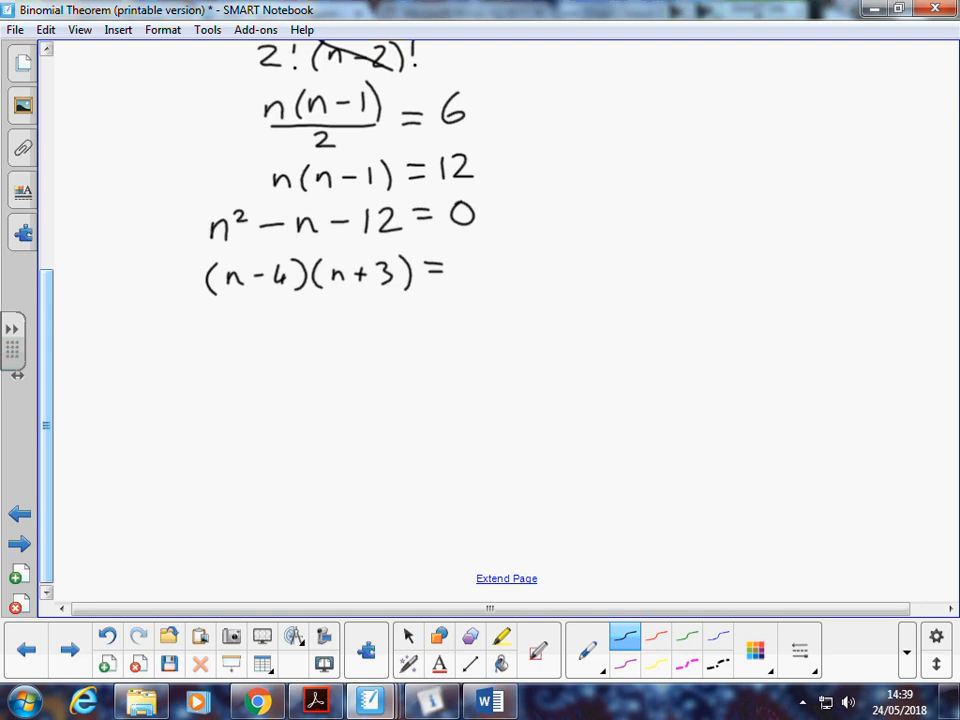
{"action": "left_click_drag", "start_coordinate": [456, 258], "coordinate": [470, 284]}
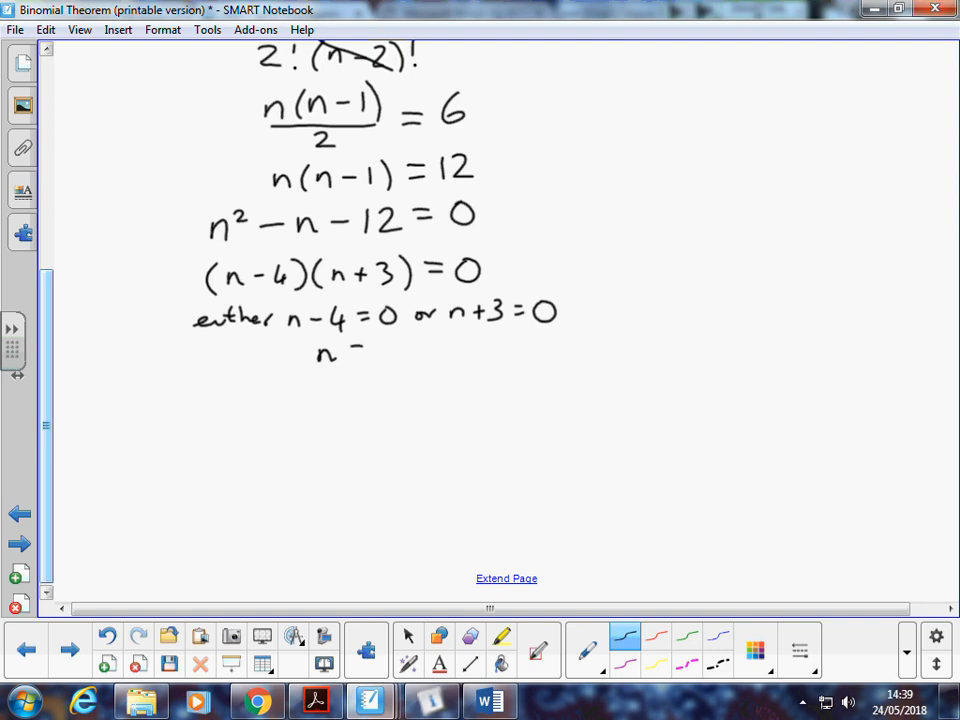
Write the roots n = 4 and n = −3, then strike through −3 in red
{"action": "type", "text": "= 4"}
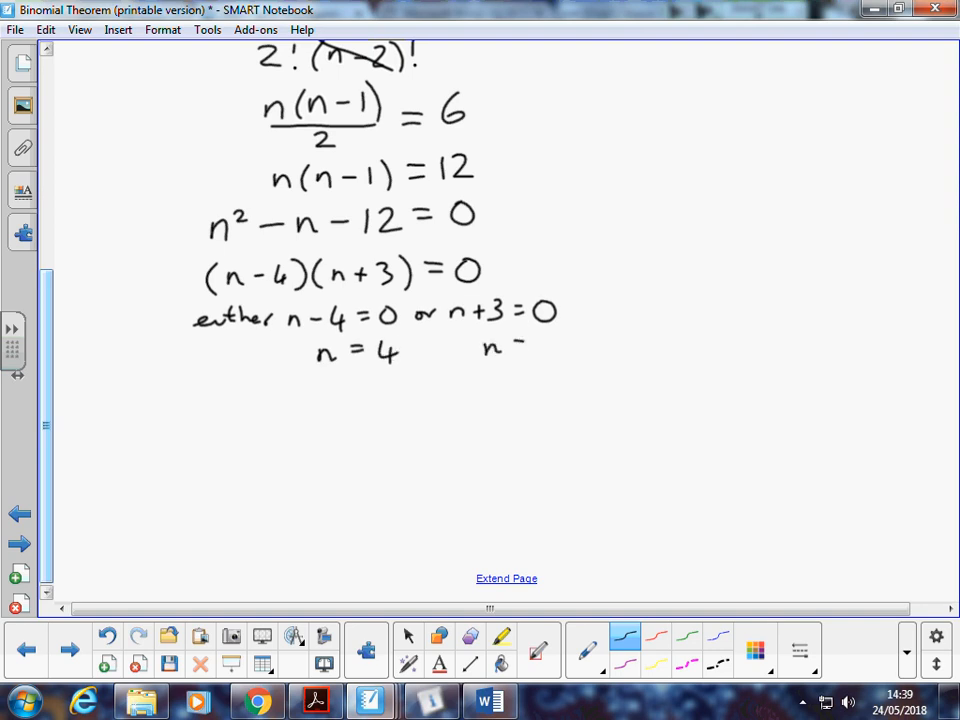
{"action": "left_click_drag", "start_coordinate": [520, 344], "coordinate": [564, 356]}
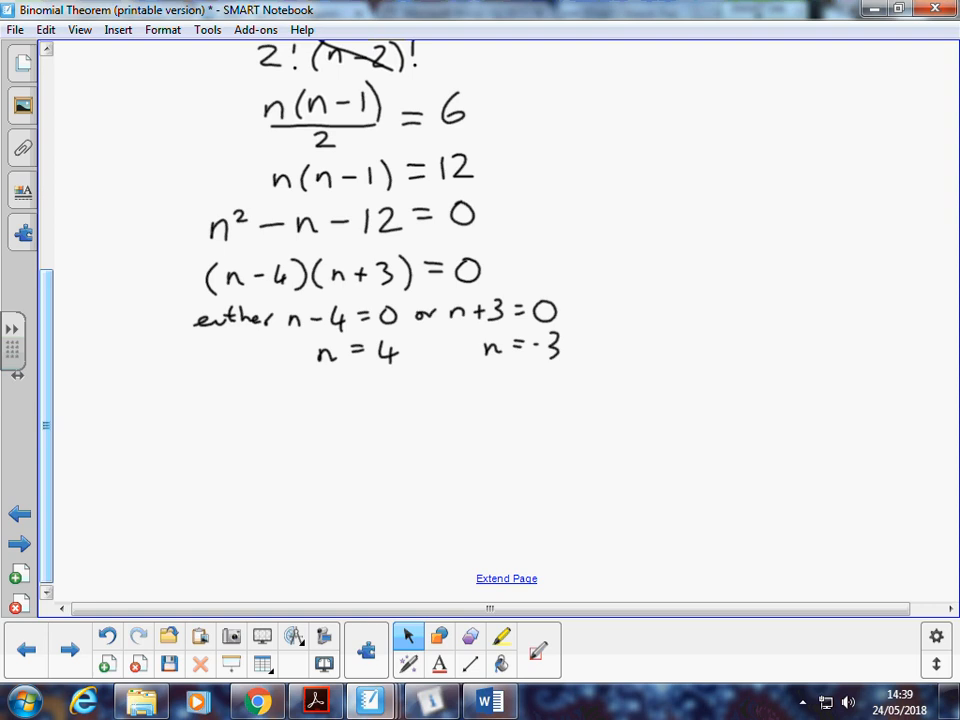
{"action": "left_click_drag", "start_coordinate": [504, 338], "coordinate": [568, 378]}
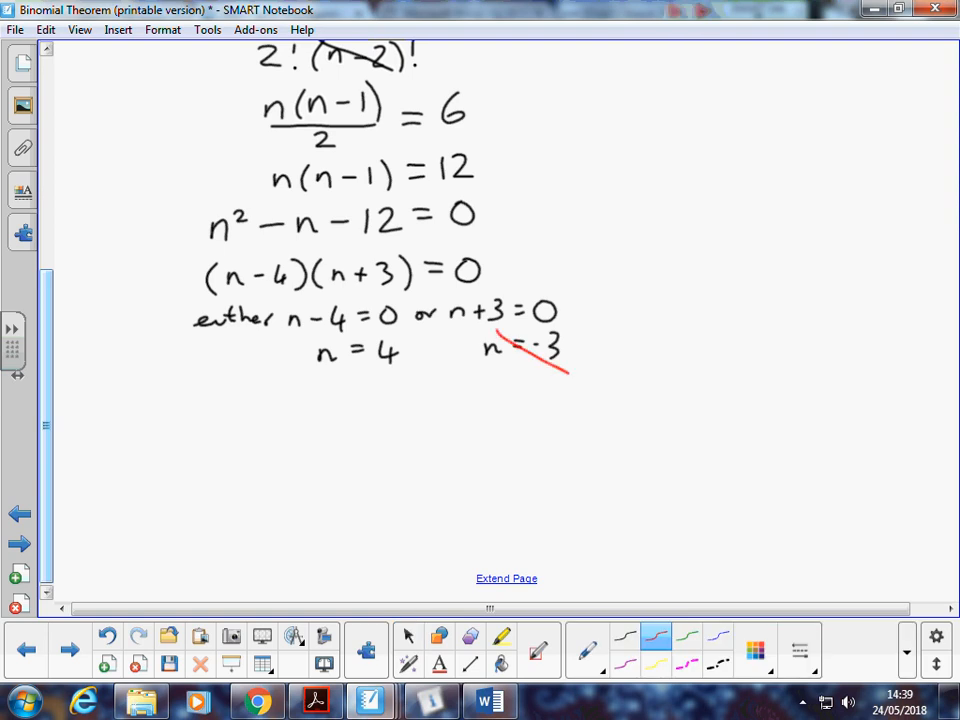
Add the red note 'not valid as n ≥ 2' beside the crossed-out root
{"action": "left_click_drag", "start_coordinate": [464, 396], "coordinate": [510, 380]}
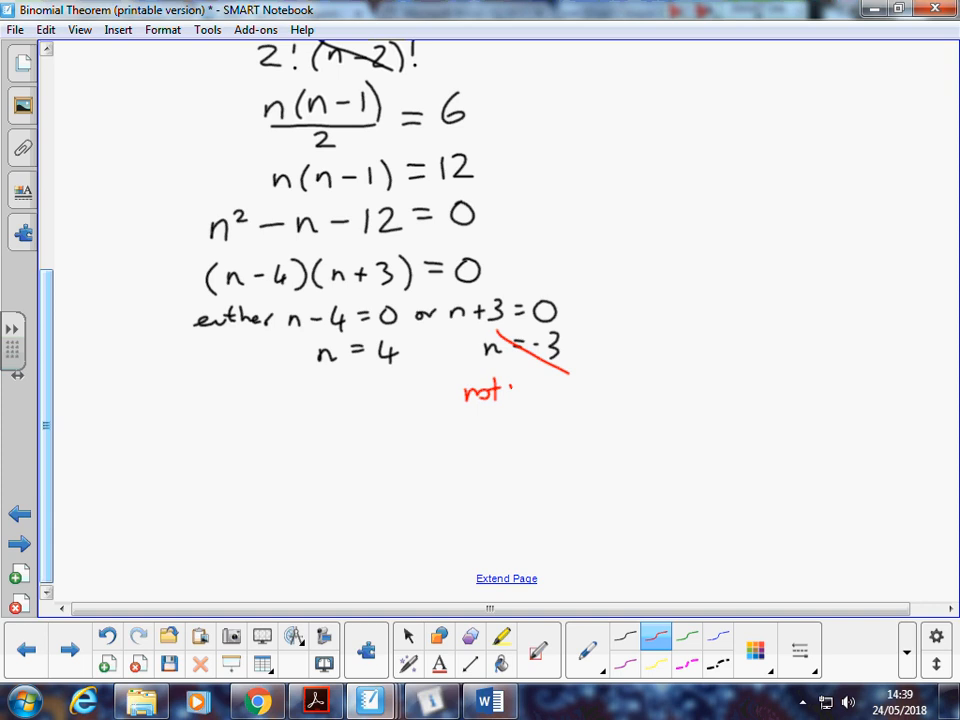
{"action": "left_click_drag", "start_coordinate": [520, 390], "coordinate": [576, 390]}
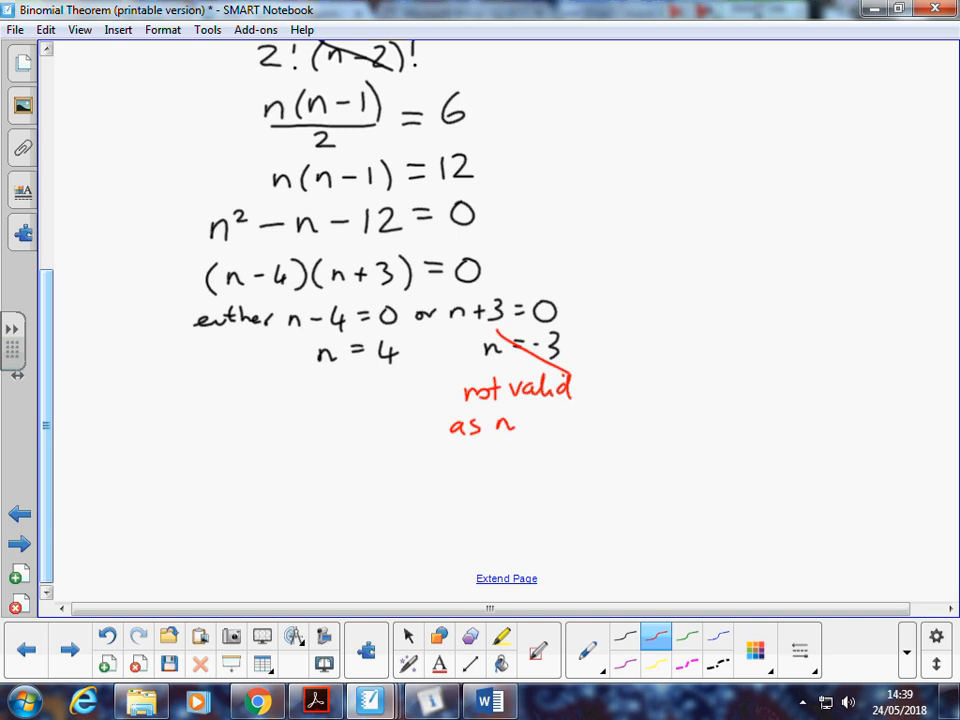
{"action": "left_click_drag", "start_coordinate": [516, 424], "coordinate": [536, 414]}
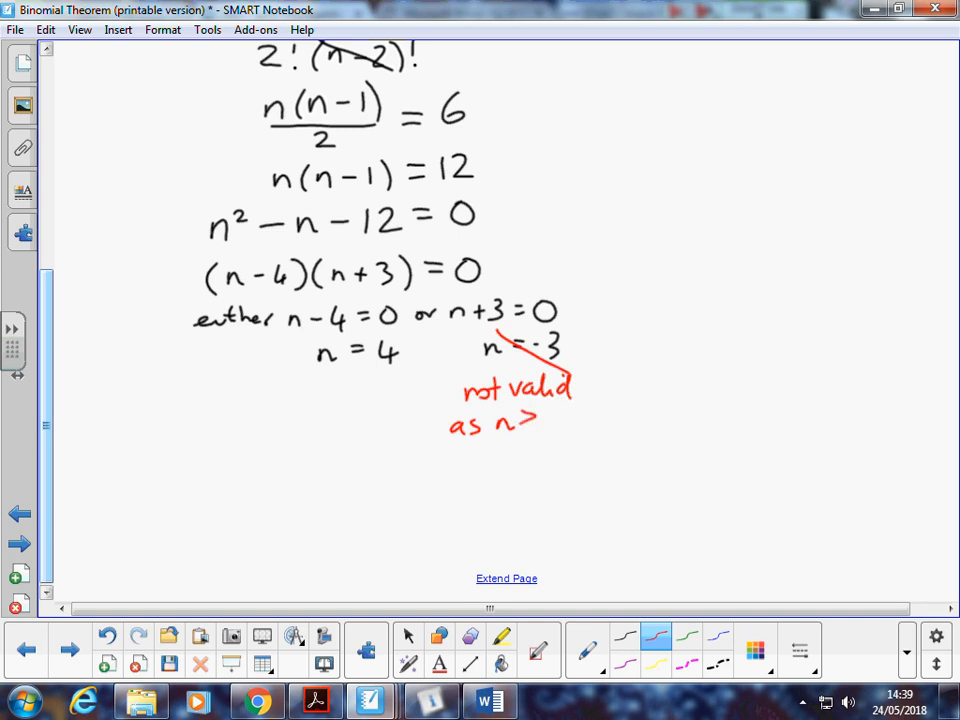
{"action": "left_click_drag", "start_coordinate": [520, 432], "coordinate": [540, 424]}
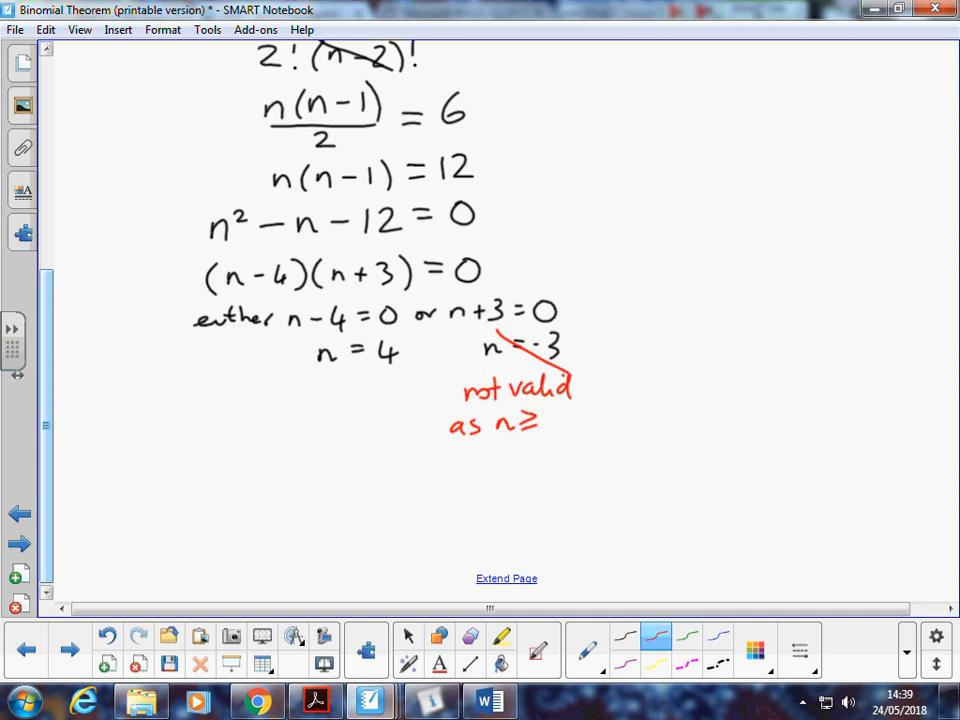
{"action": "type", "text": "2"}
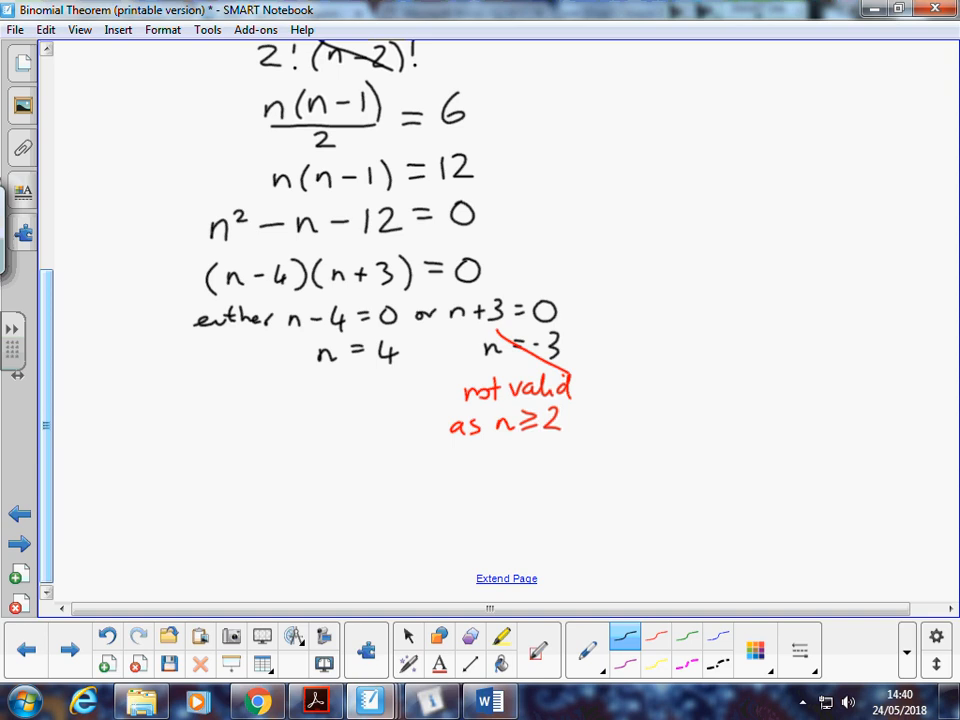
Write 'Solution: n = 4 i.e 4 choose 2 = 6' and underline Solution with a straight line
{"action": "scroll", "scroll_direction": "down", "scroll_amount": 3}
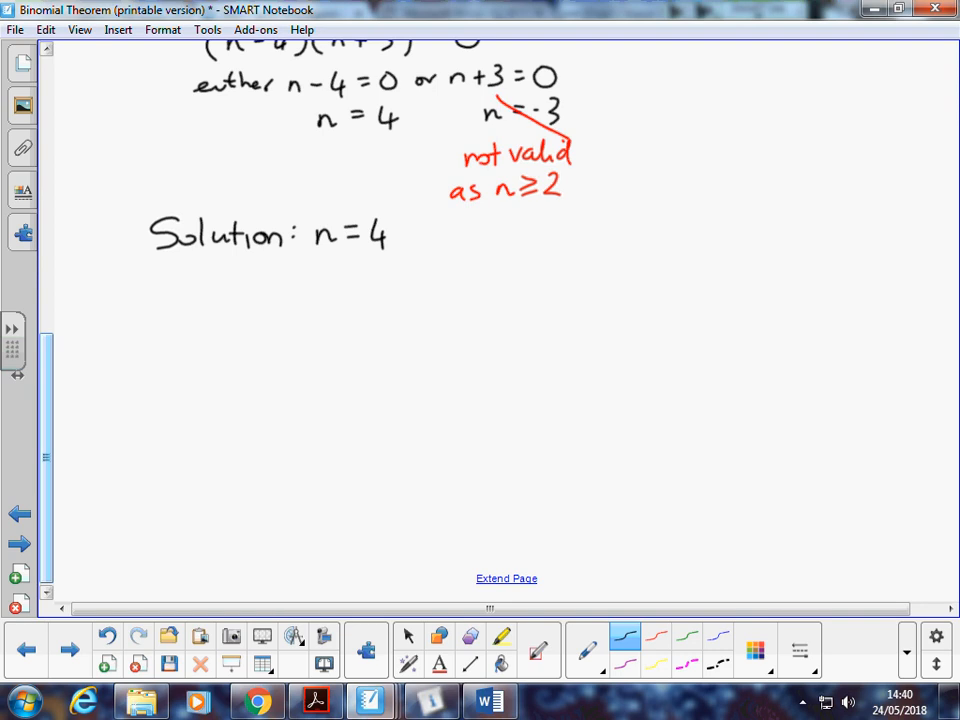
{"action": "left_click_drag", "start_coordinate": [430, 238], "coordinate": [460, 238]}
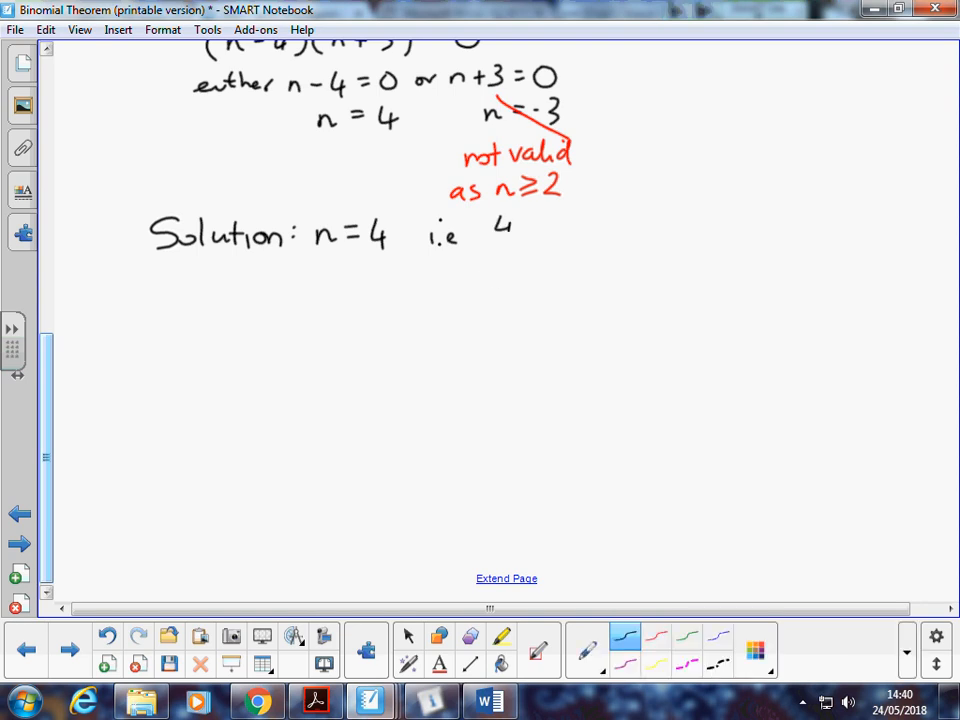
{"action": "left_click_drag", "start_coordinate": [490, 216], "coordinate": [560, 250]}
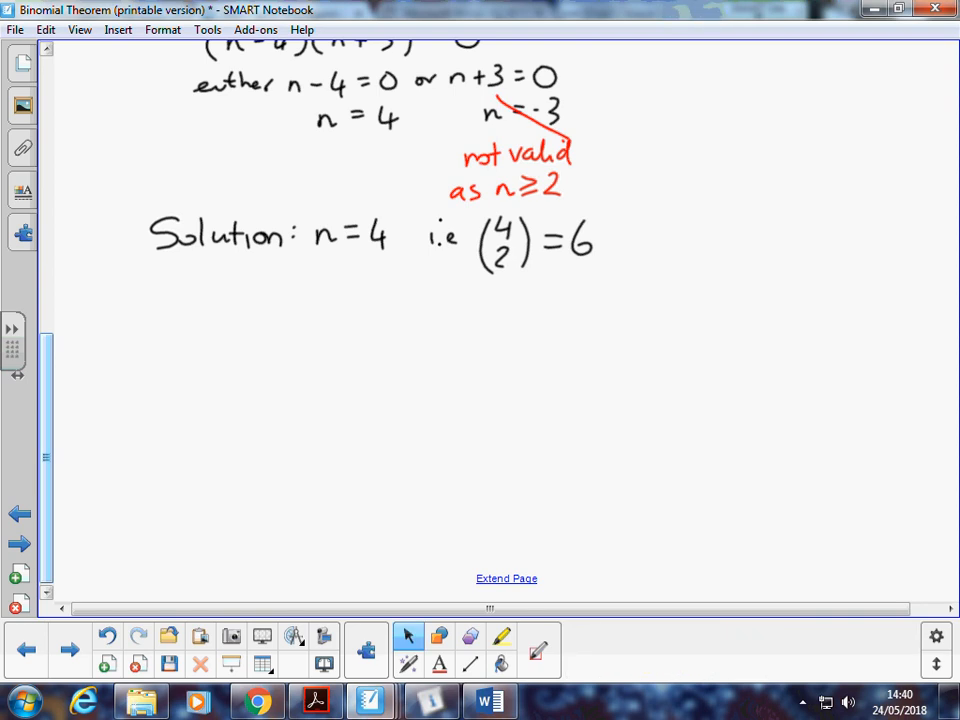
{"action": "left_click", "coordinate": [468, 664]}
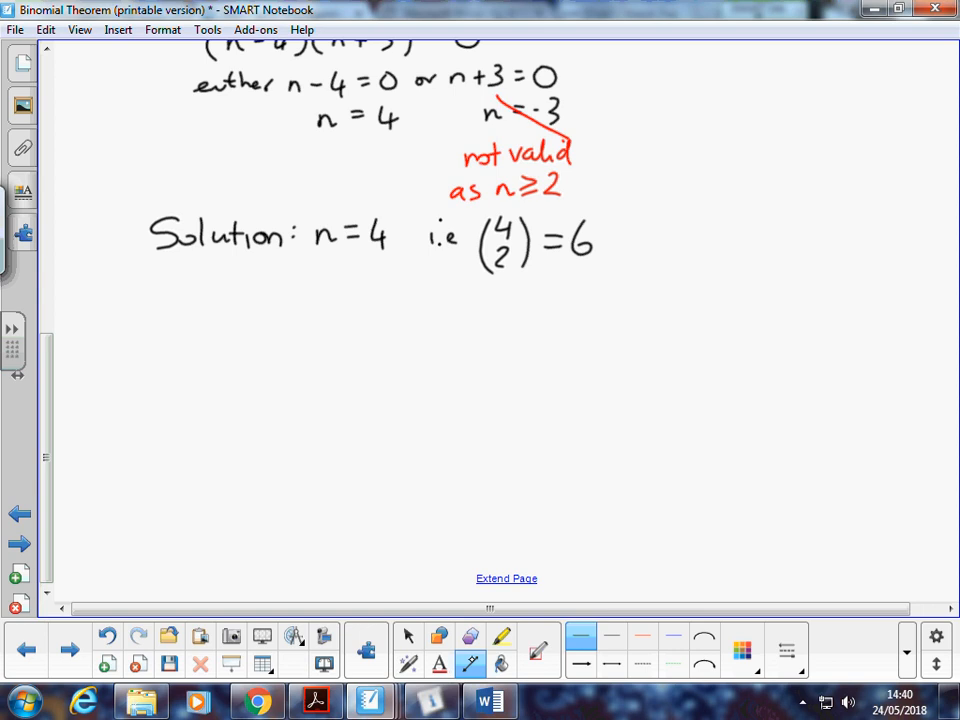
{"action": "left_click_drag", "start_coordinate": [160, 270], "coordinate": [264, 262]}
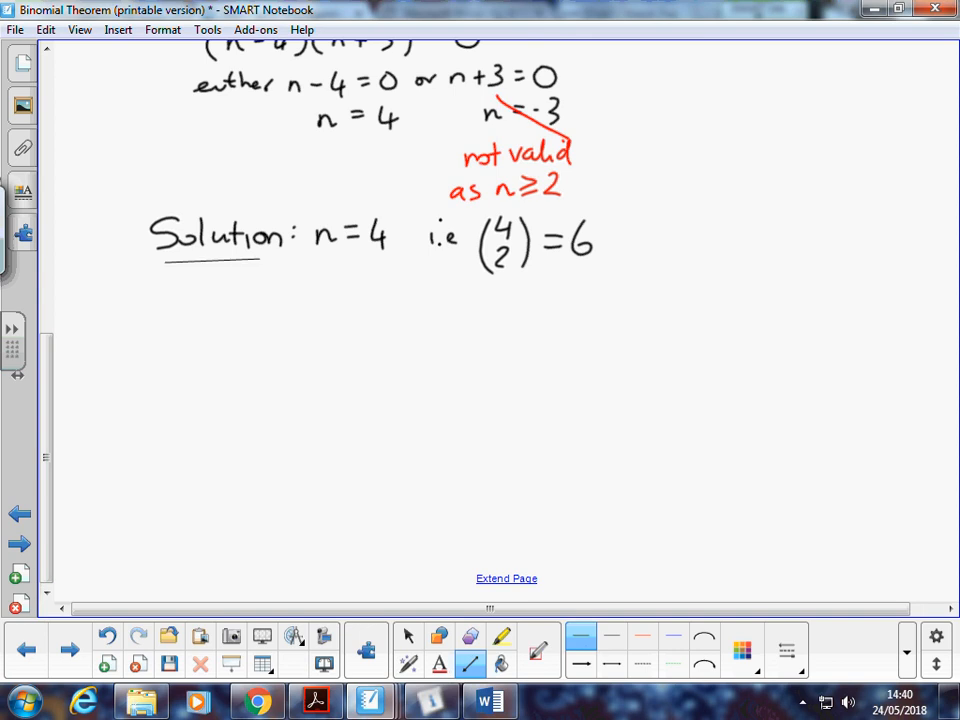